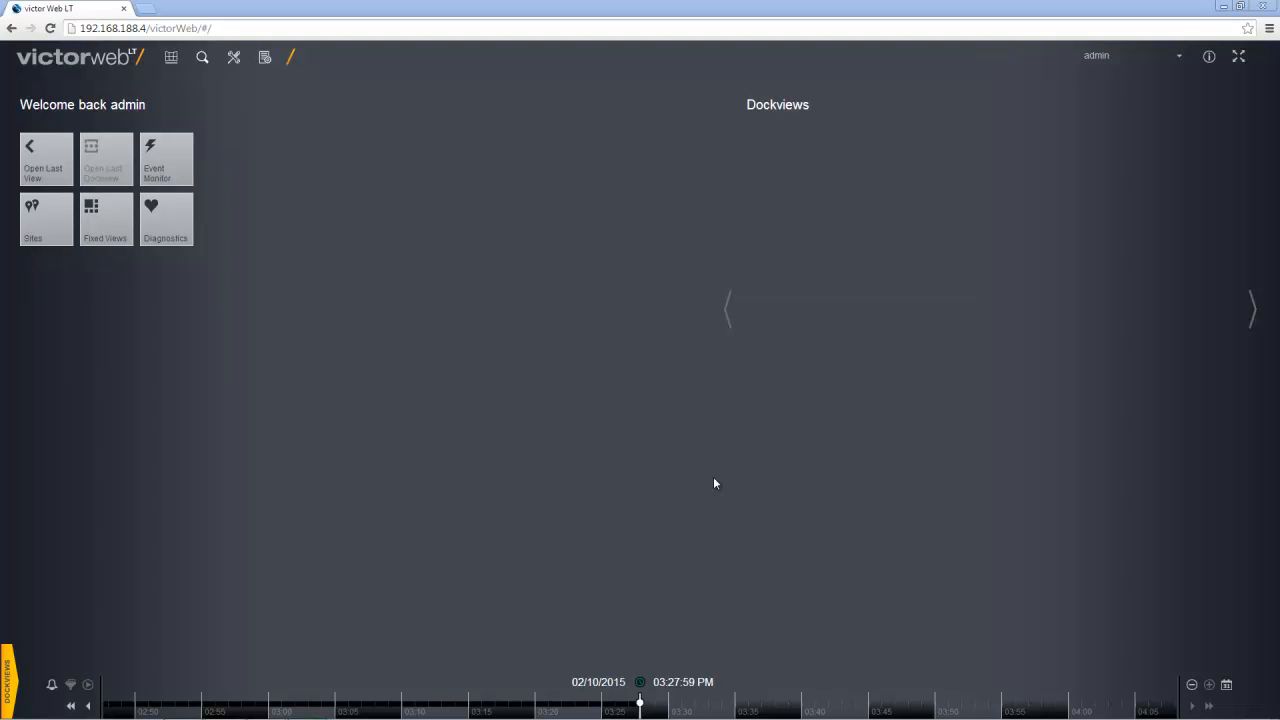
pyautogui.moveTo(200, 96)
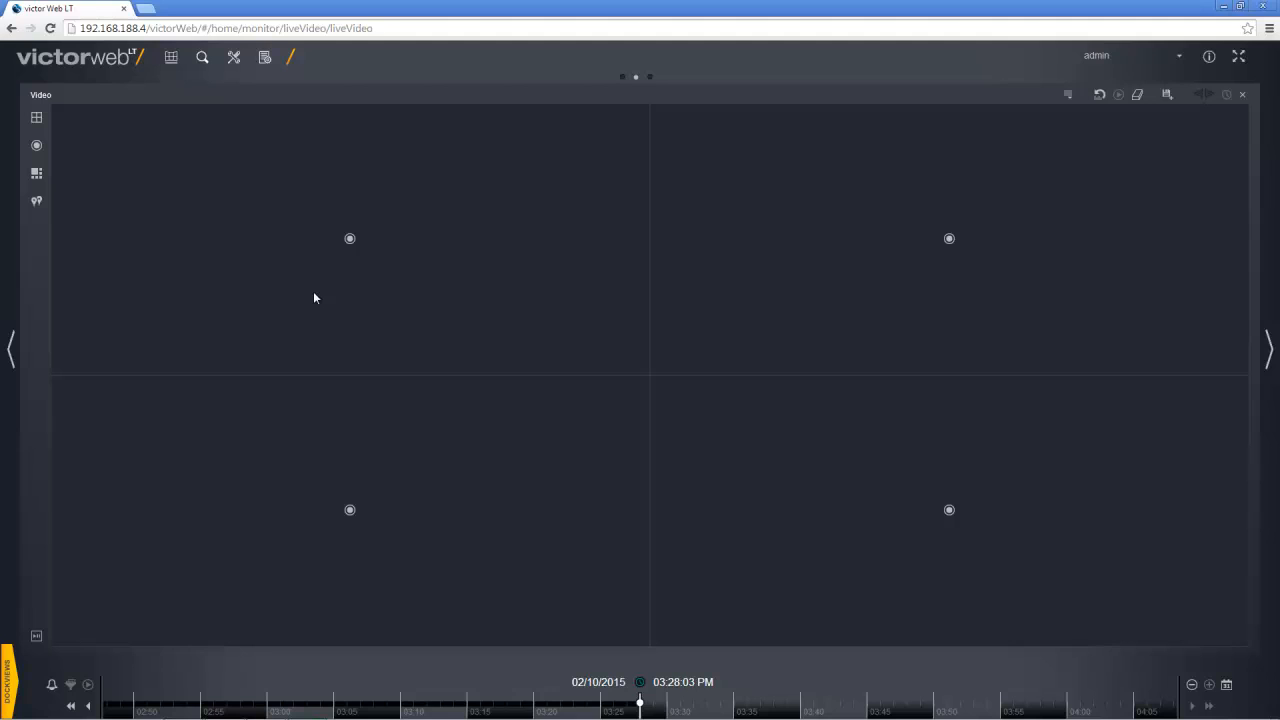
pyautogui.moveTo(36, 120)
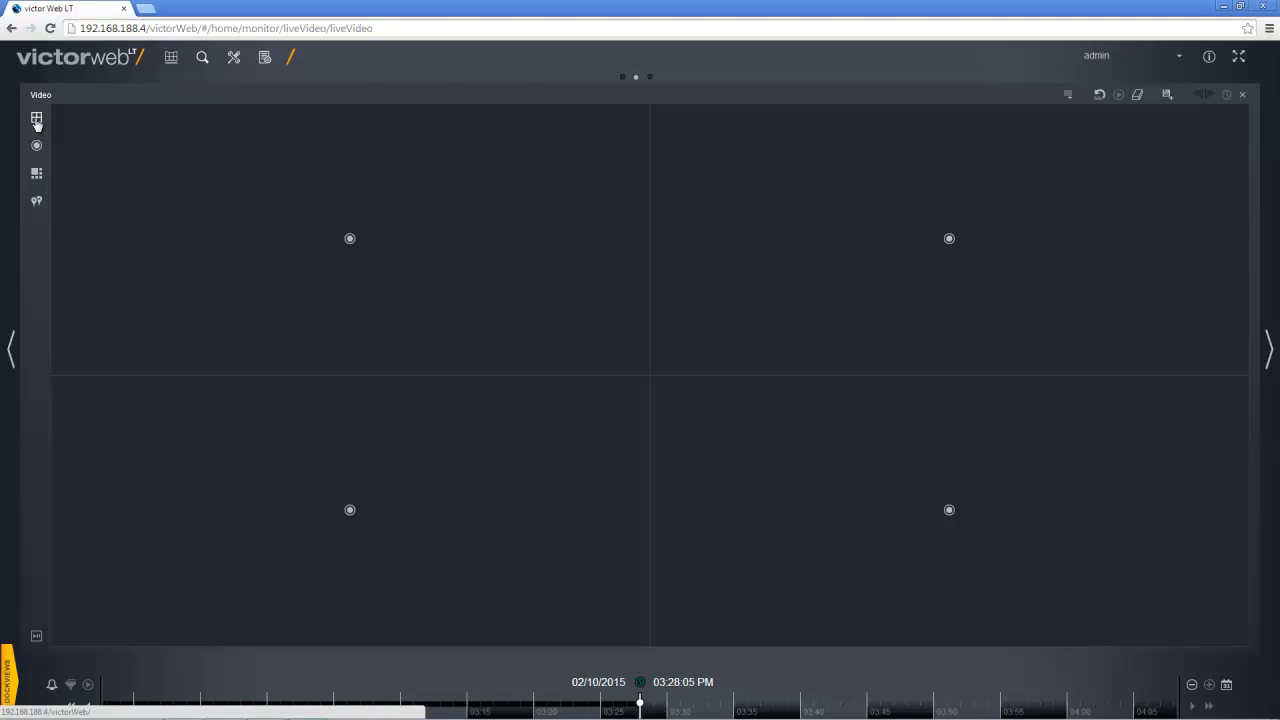
# Switch the live video view to the 1x1 single-pane layout and bring up the Cameras list
pyautogui.click(36, 120)
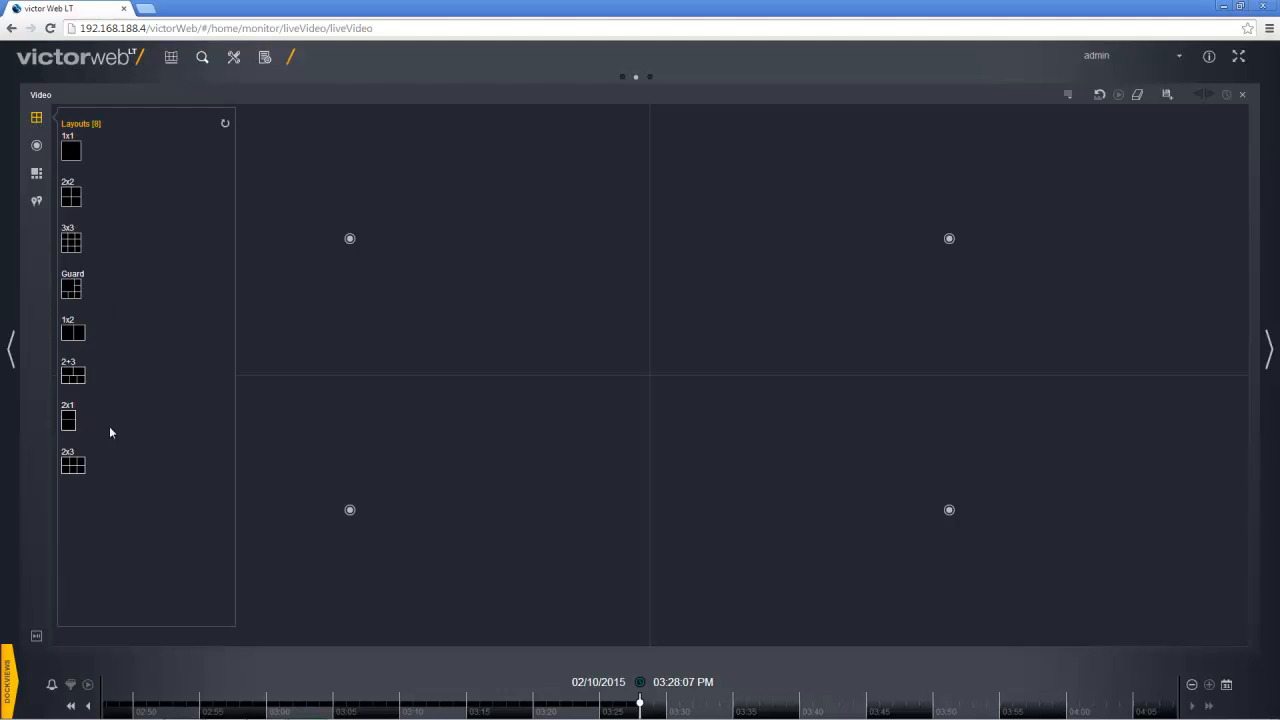
pyautogui.click(70, 150)
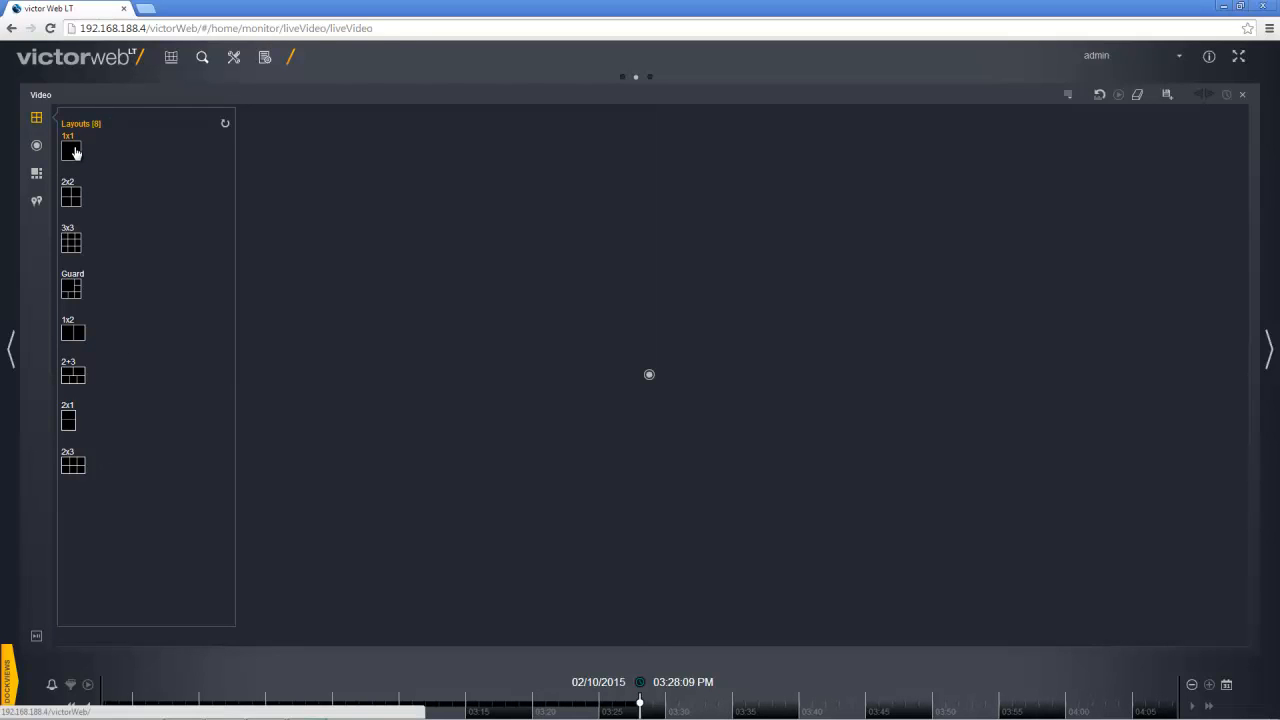
pyautogui.click(36, 120)
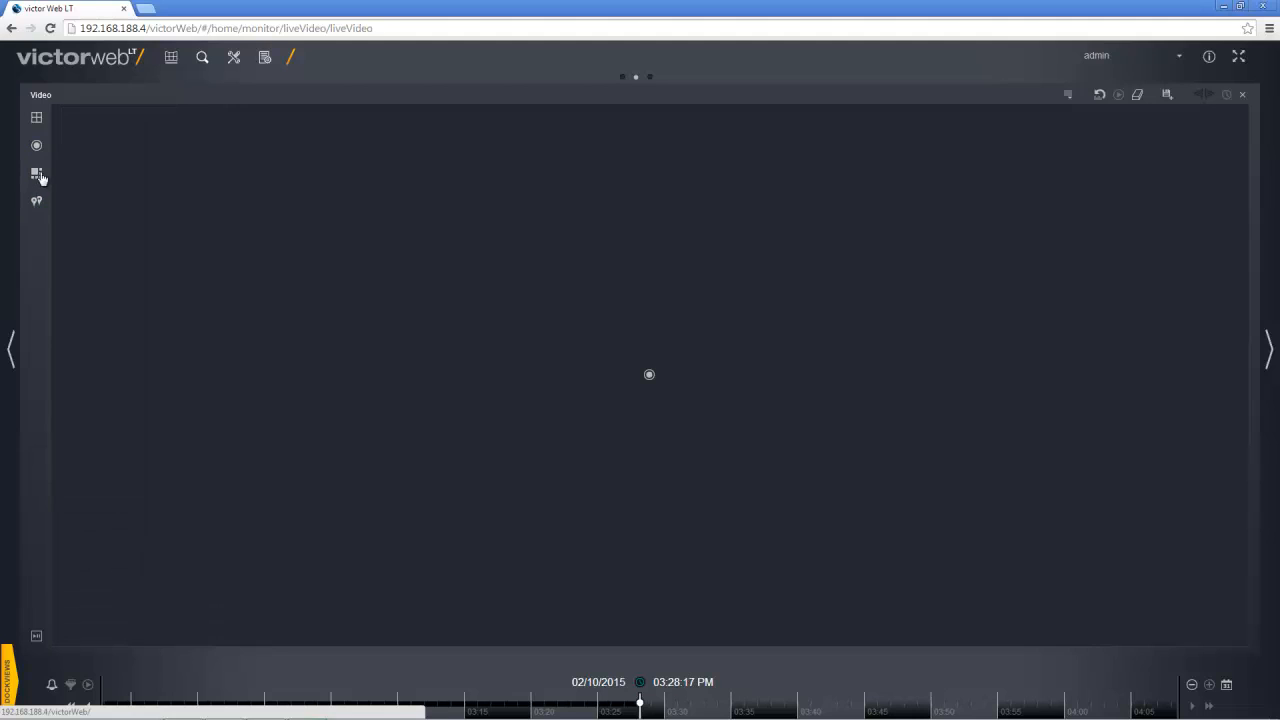
pyautogui.click(36, 146)
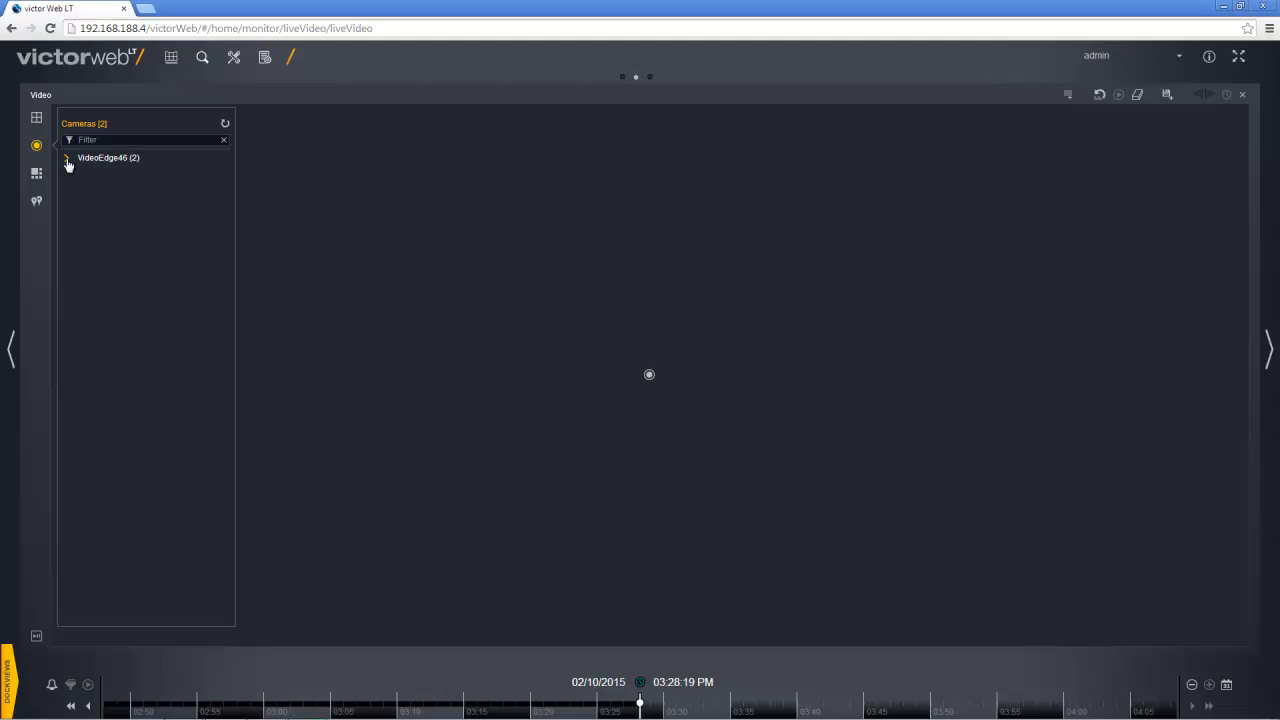
# Drag an office camera from the expanded recorder into the pane, review its footage, then close it
pyautogui.click(66, 158)
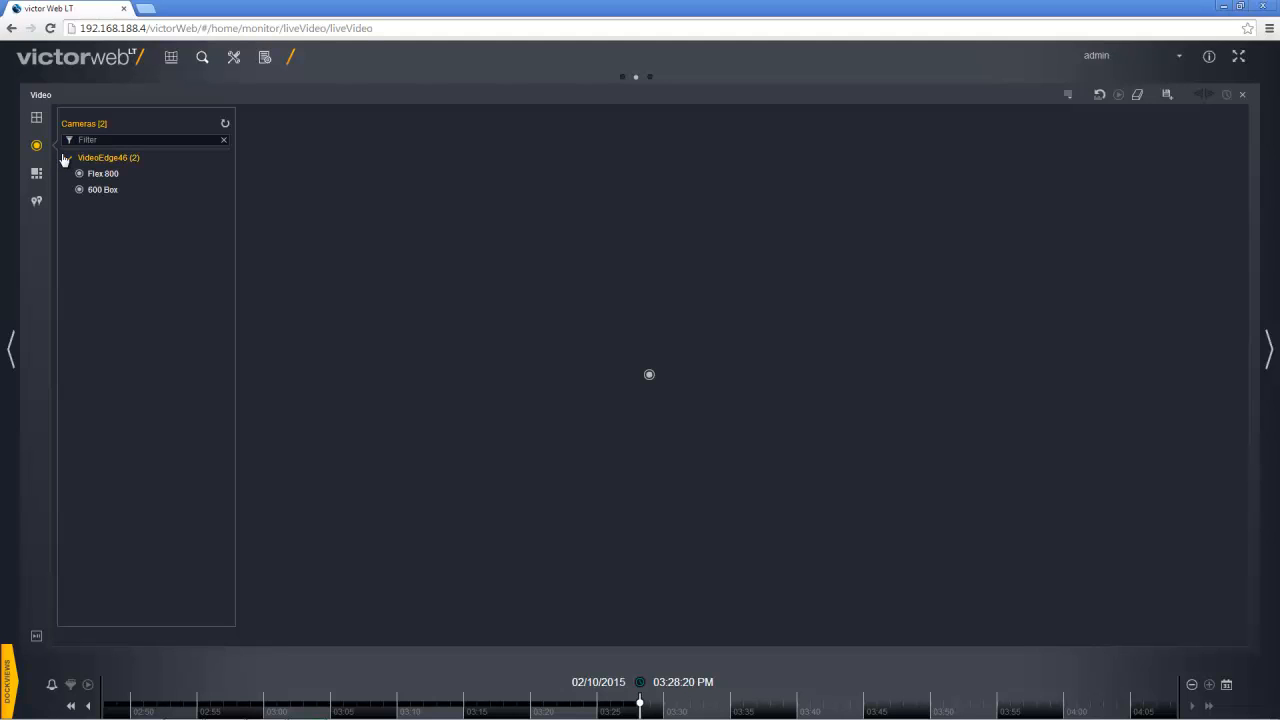
pyautogui.moveTo(104, 188); pyautogui.dragTo(412, 256)
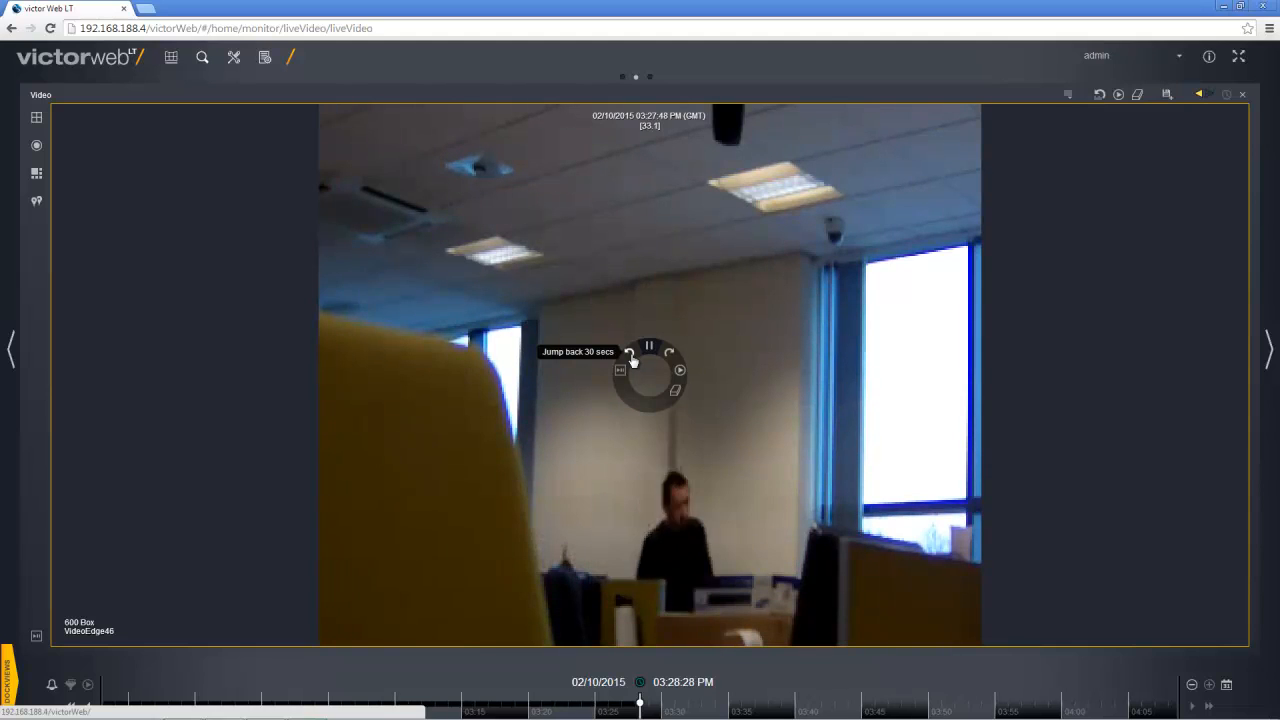
pyautogui.moveTo(668, 352)
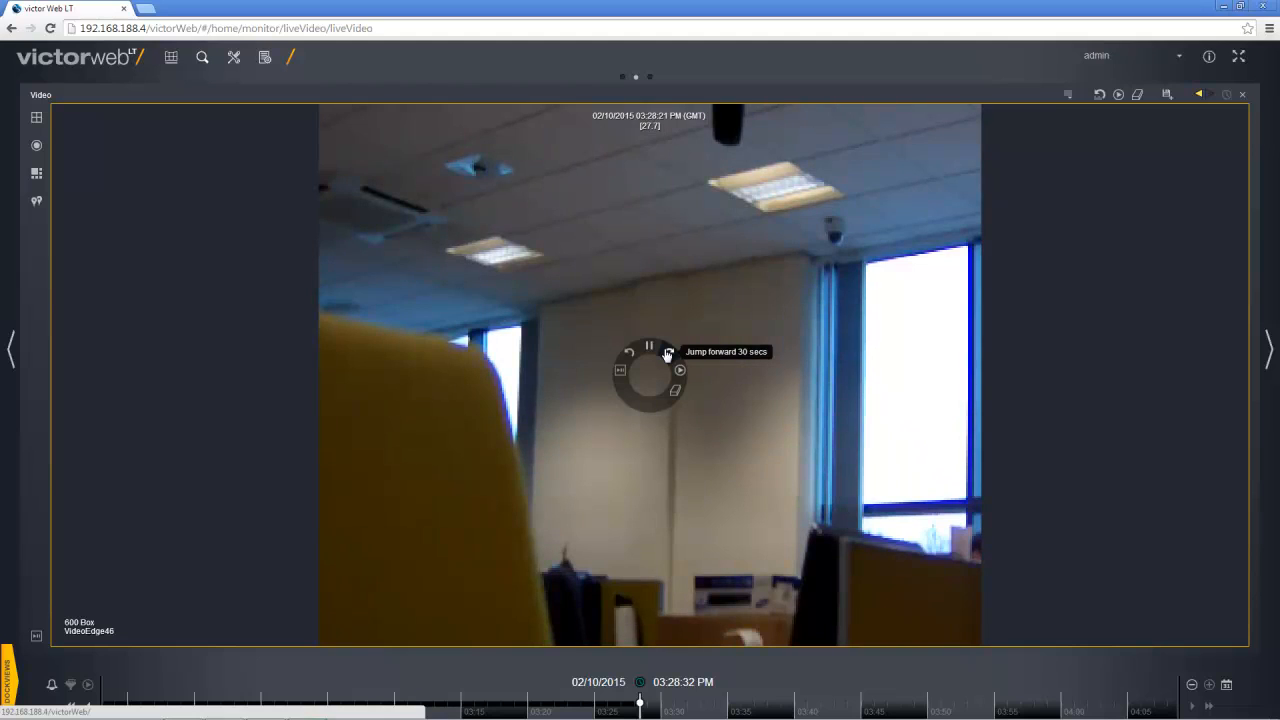
pyautogui.moveTo(680, 370)
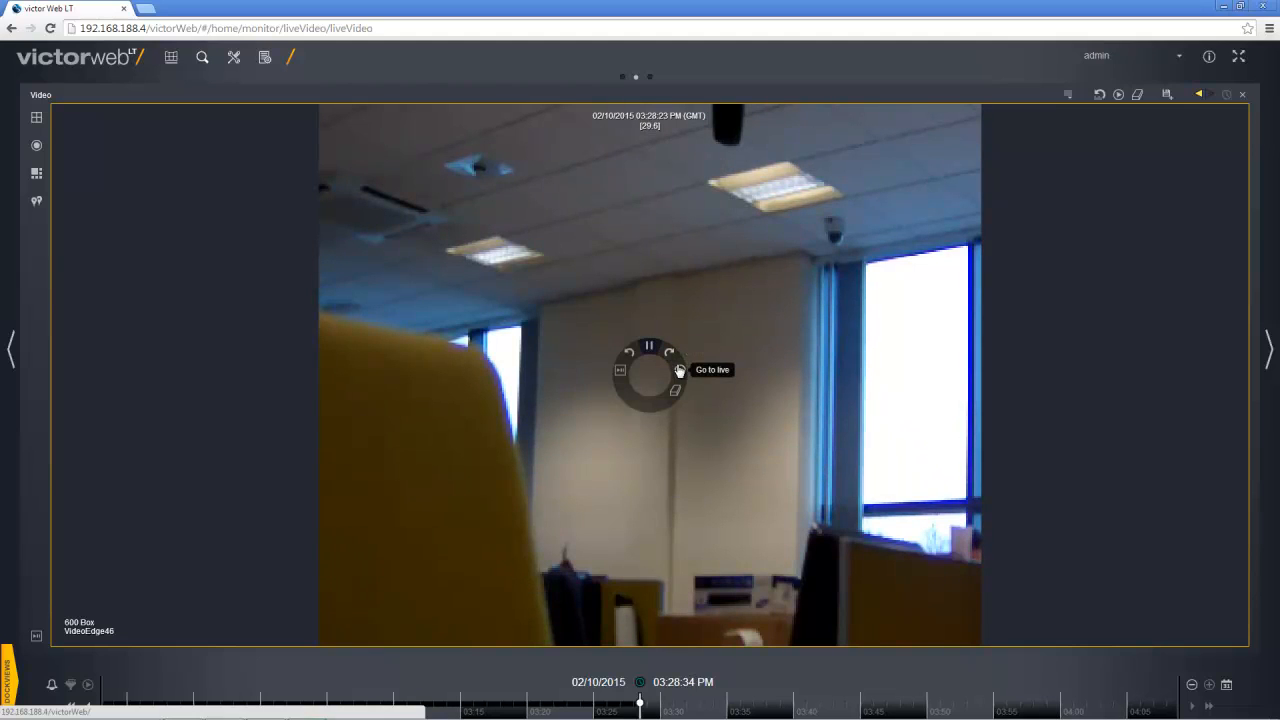
pyautogui.click(712, 368)
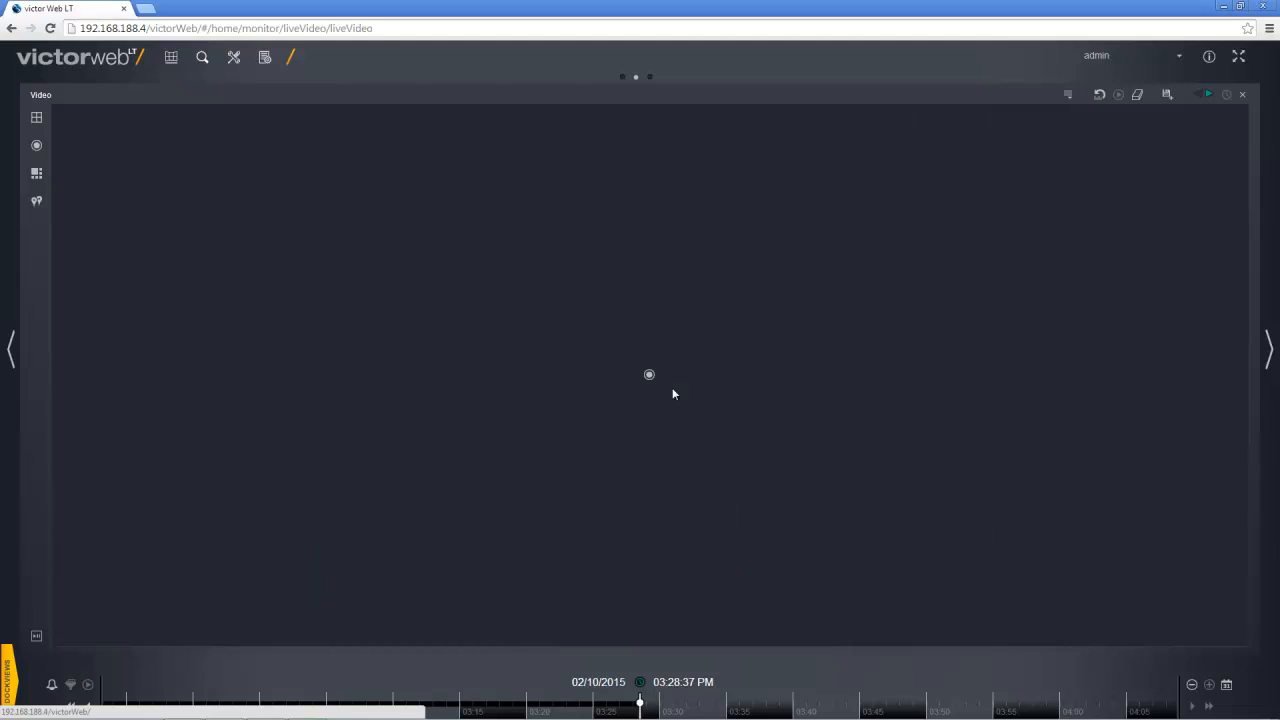
pyautogui.moveTo(598, 330)
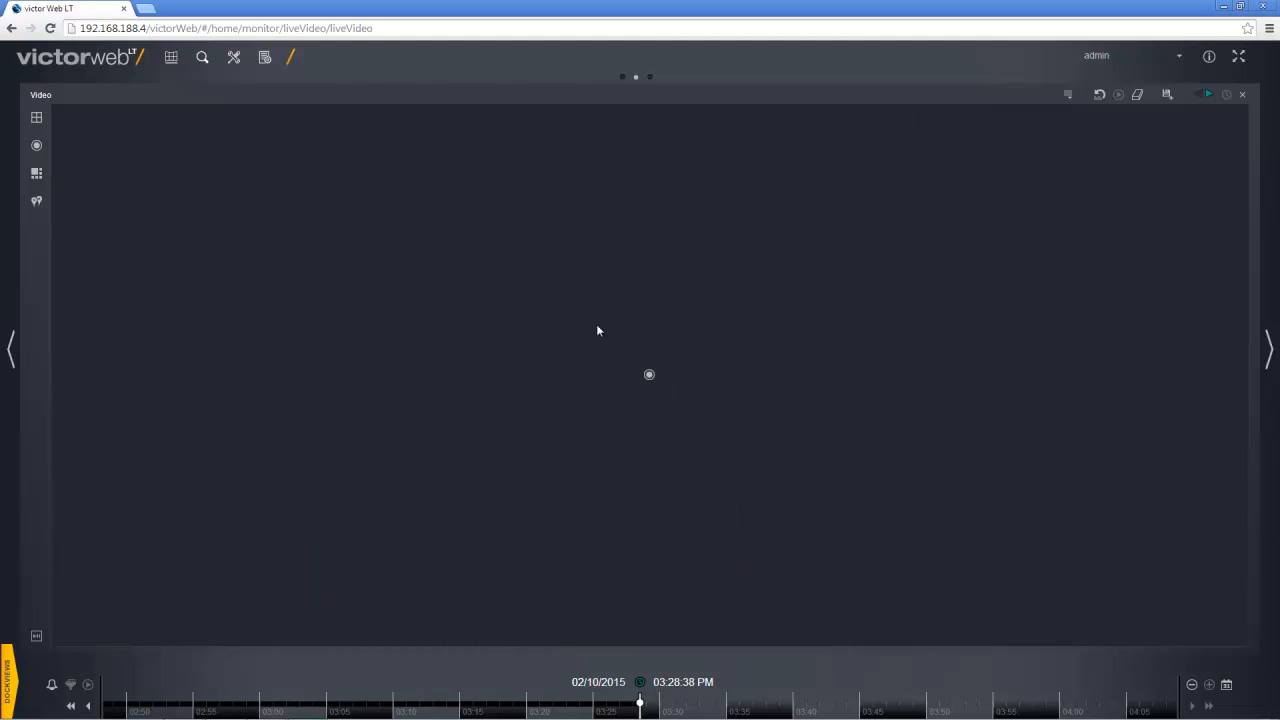
pyautogui.moveTo(46, 124)
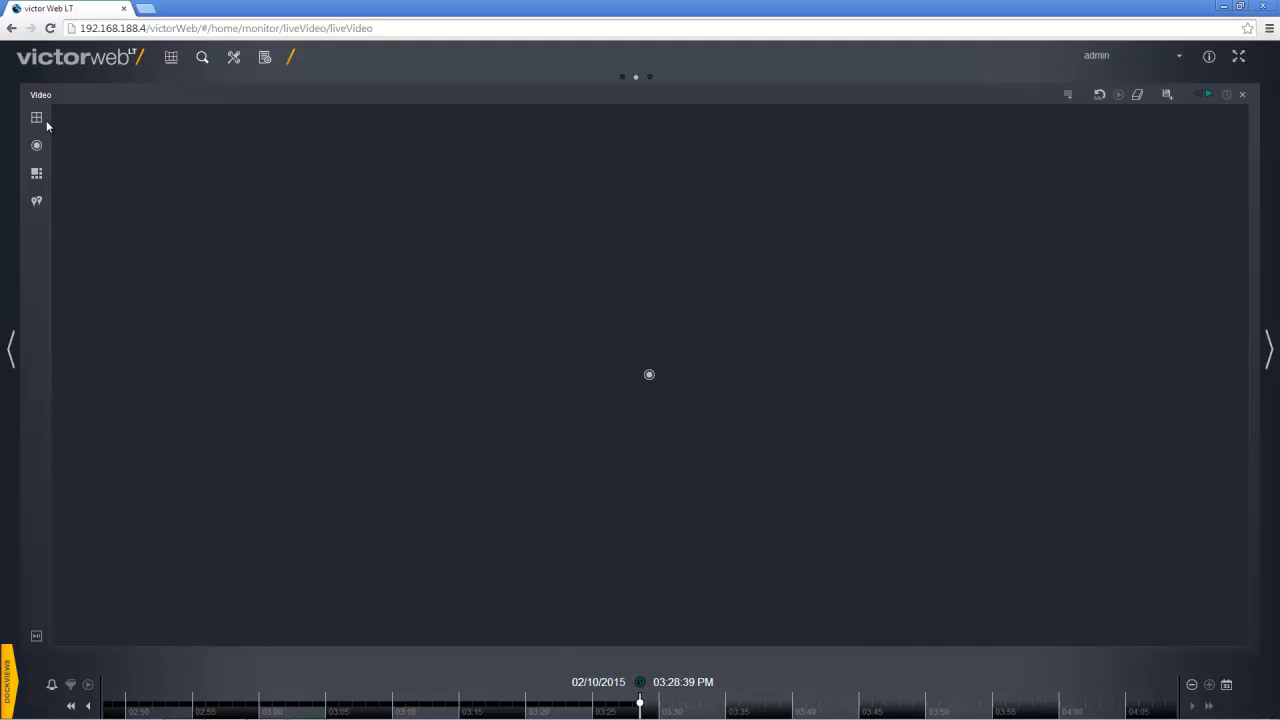
# Switch to the 1x2 layout and place an office camera stream into the left pane
pyautogui.click(36, 118)
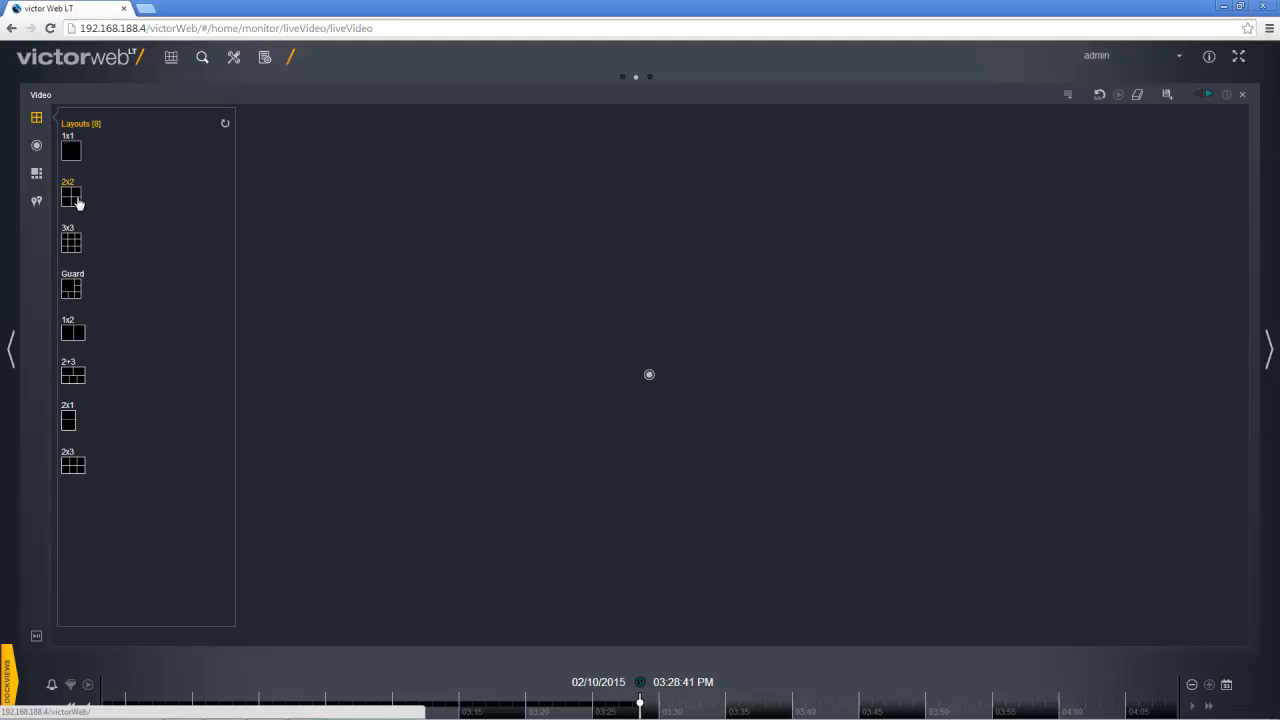
pyautogui.click(72, 150)
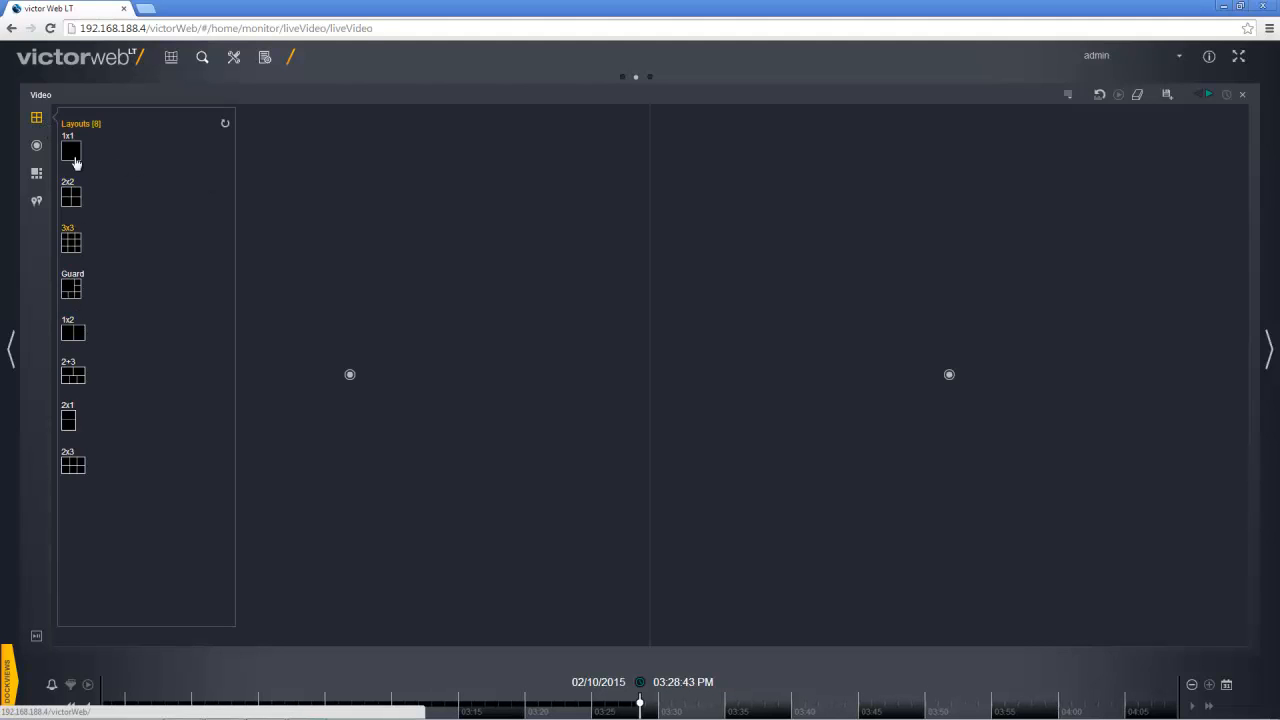
pyautogui.click(36, 146)
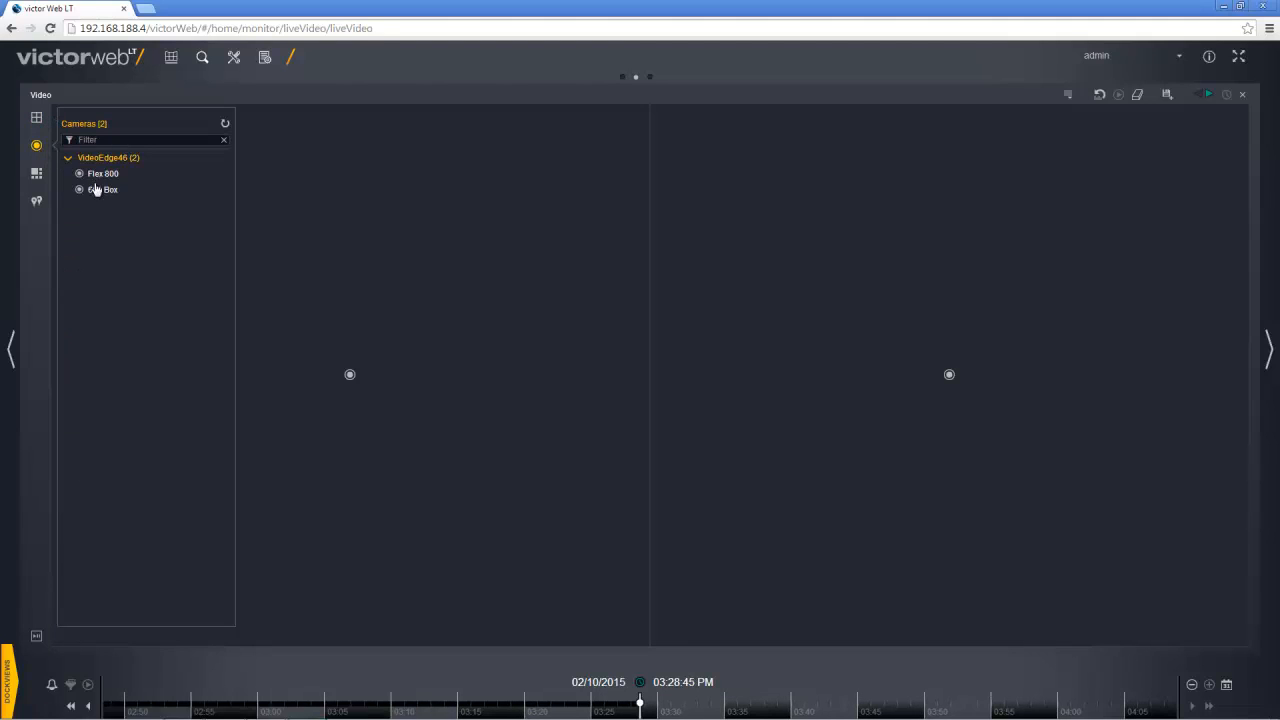
pyautogui.moveTo(104, 188); pyautogui.dragTo(440, 376)
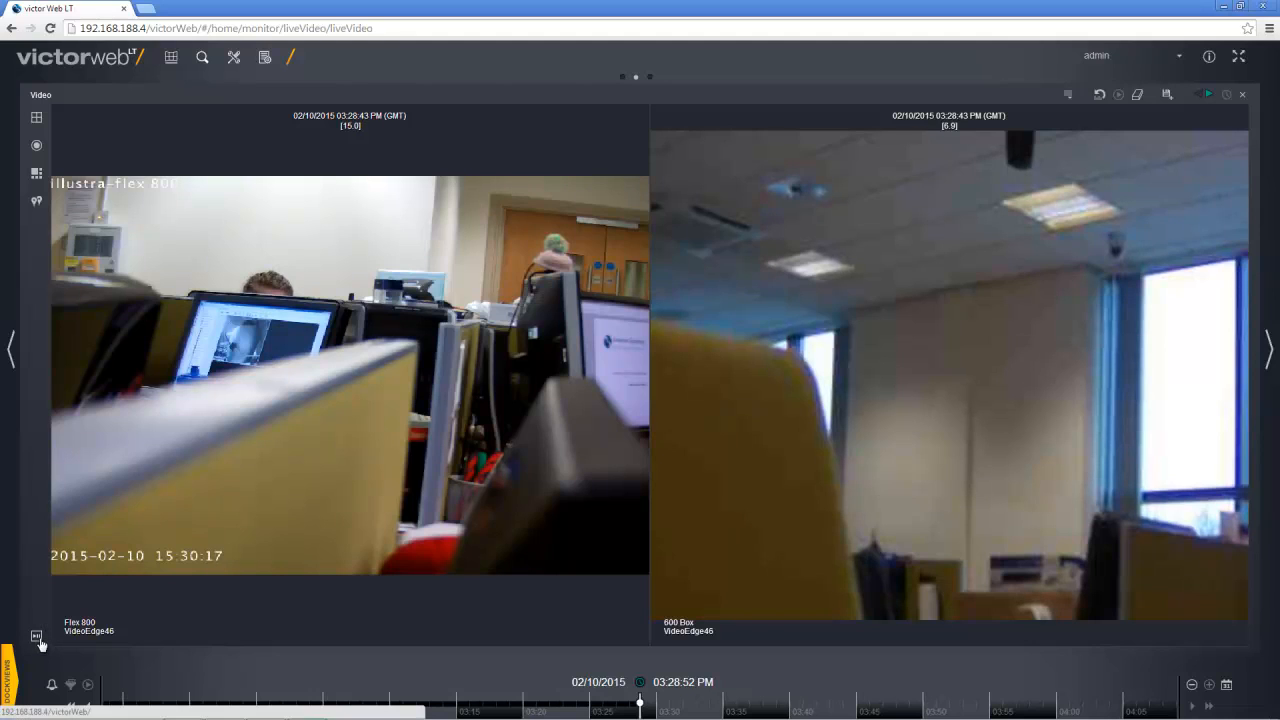
# Show the global playback control bar and list its jump intervals from 30 seconds to 30 minutes
pyautogui.click(36, 636)
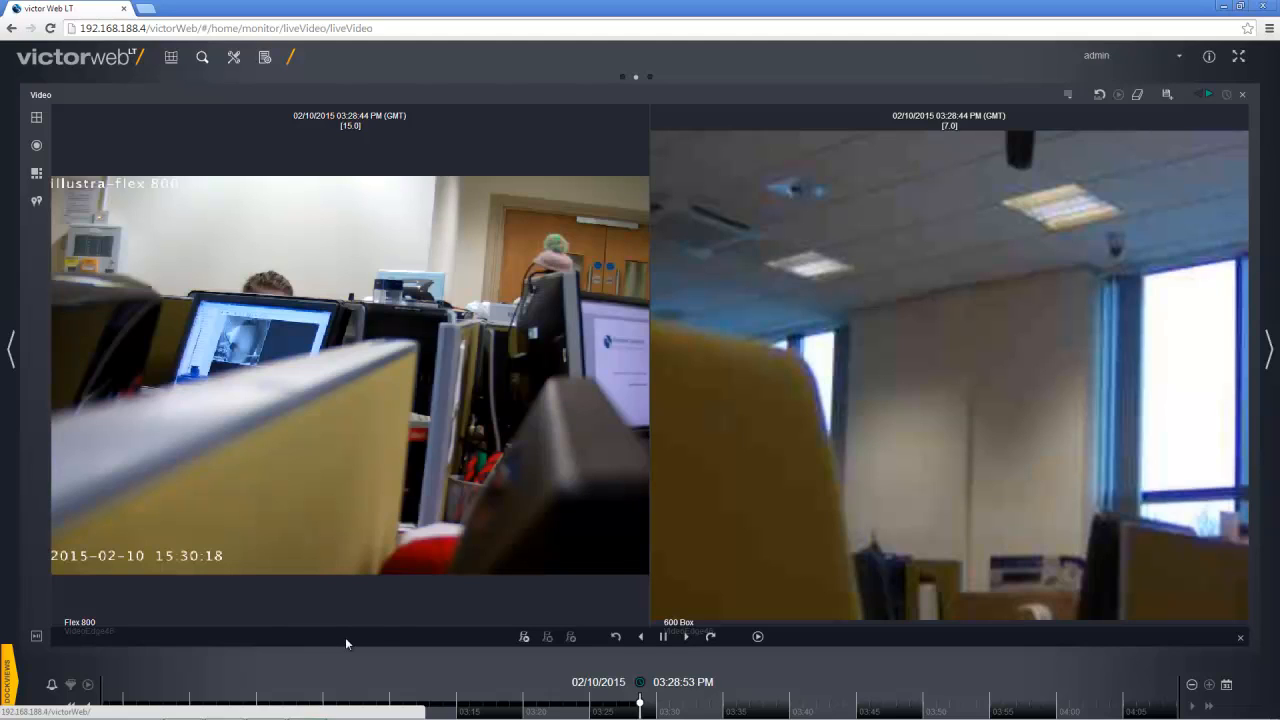
pyautogui.moveTo(584, 656)
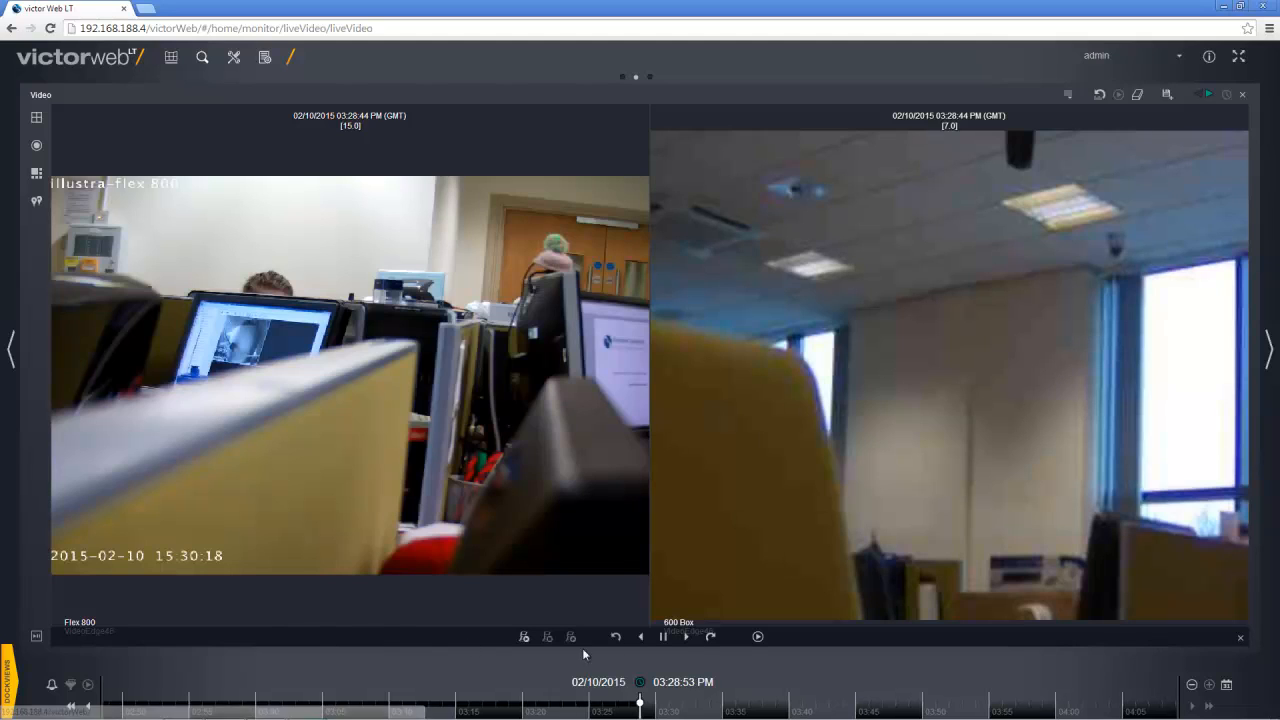
pyautogui.click(662, 636)
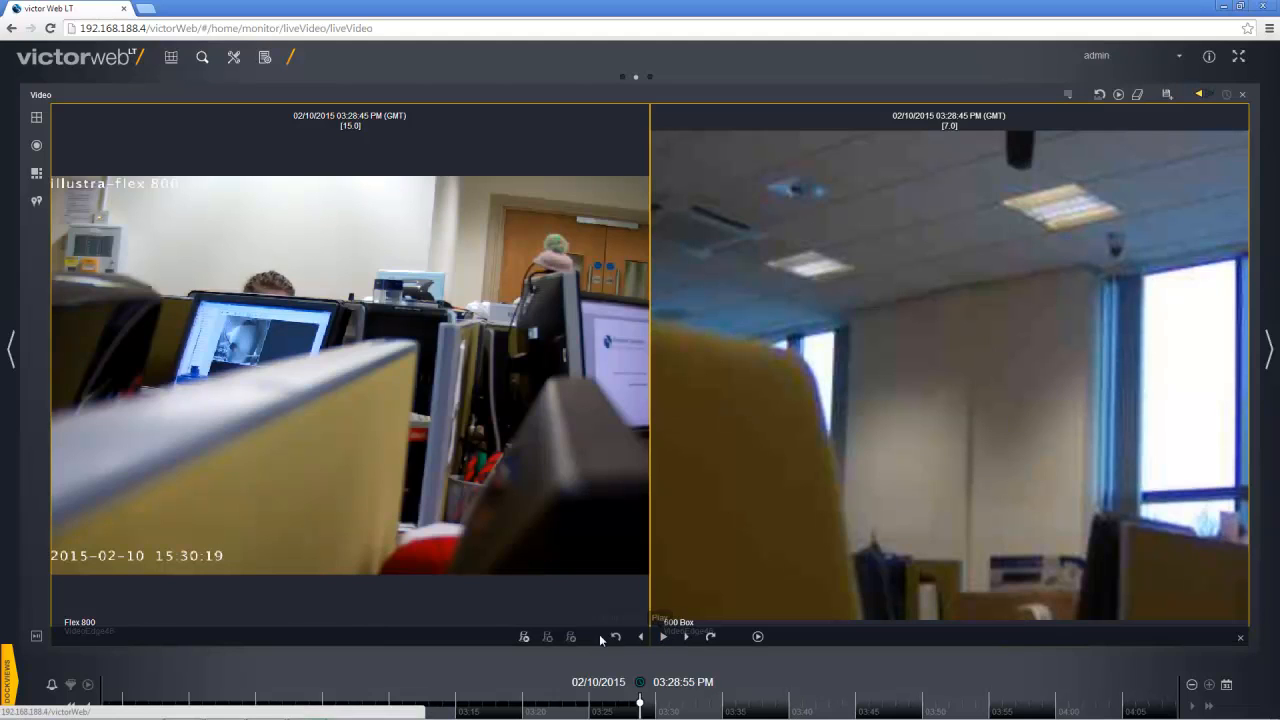
pyautogui.click(616, 636)
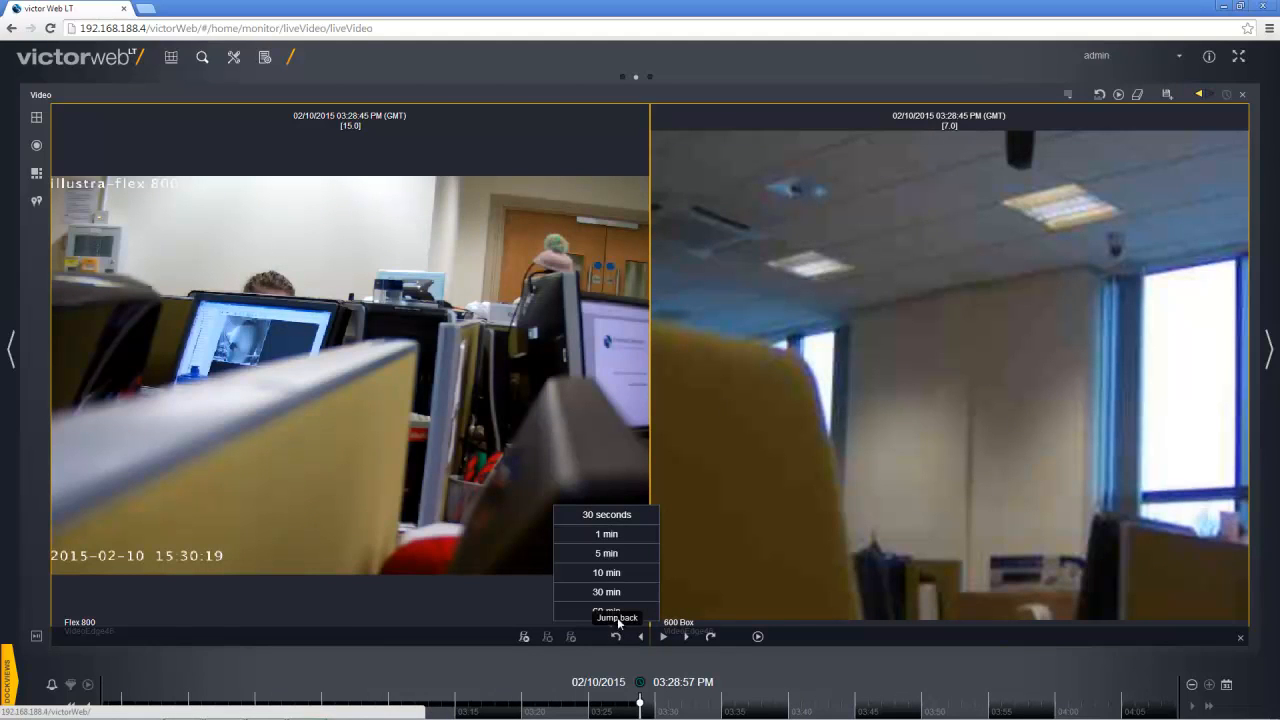